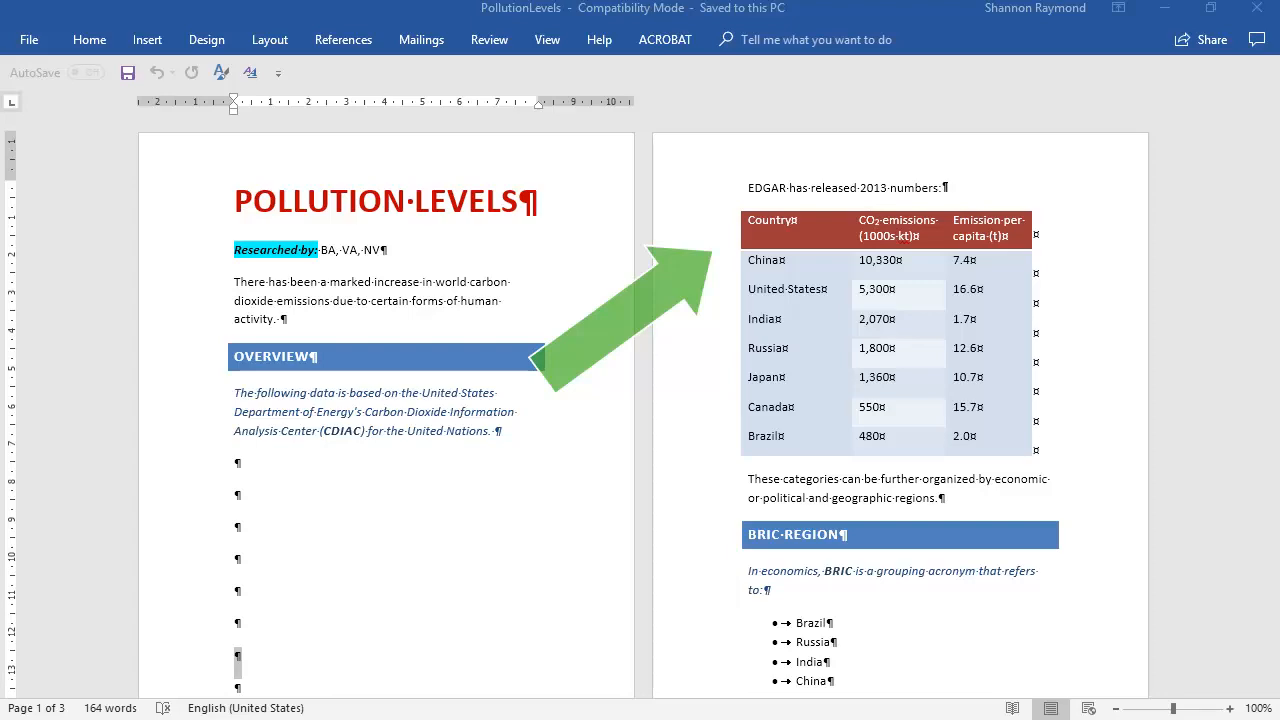
Step: Show the File > Import submenu in FrameMaker
click(54, 13)
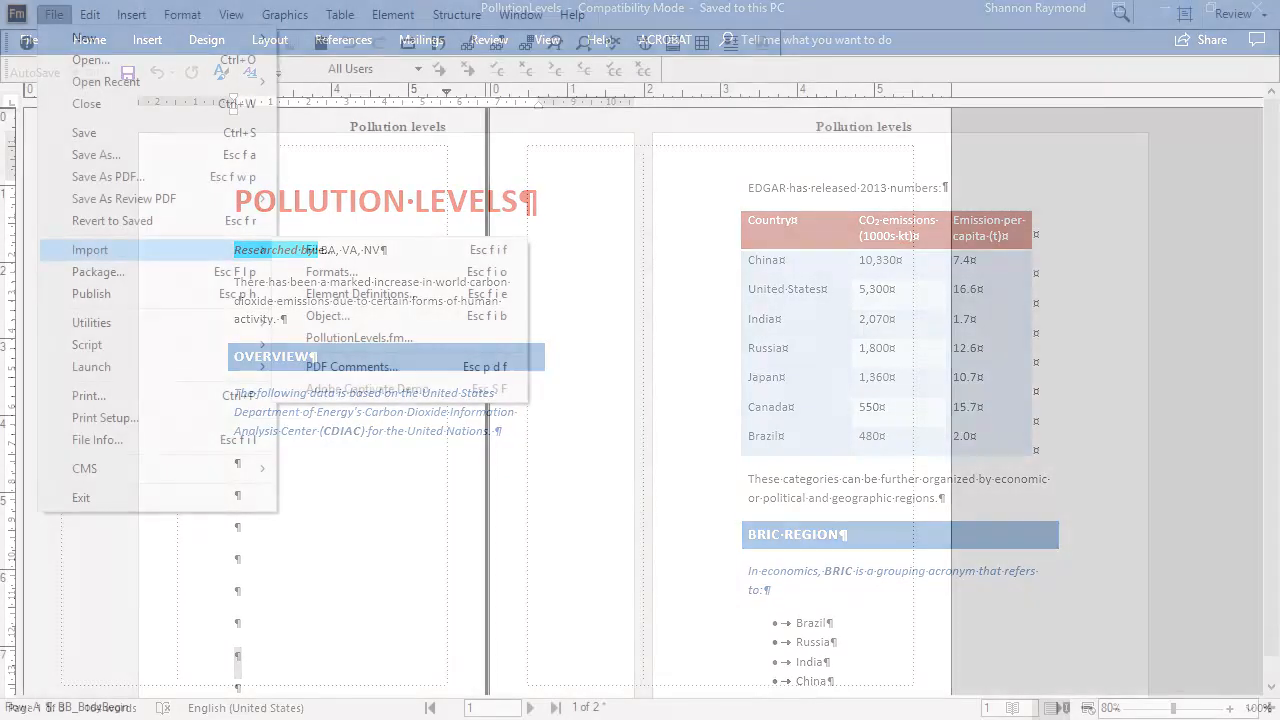
click(90, 249)
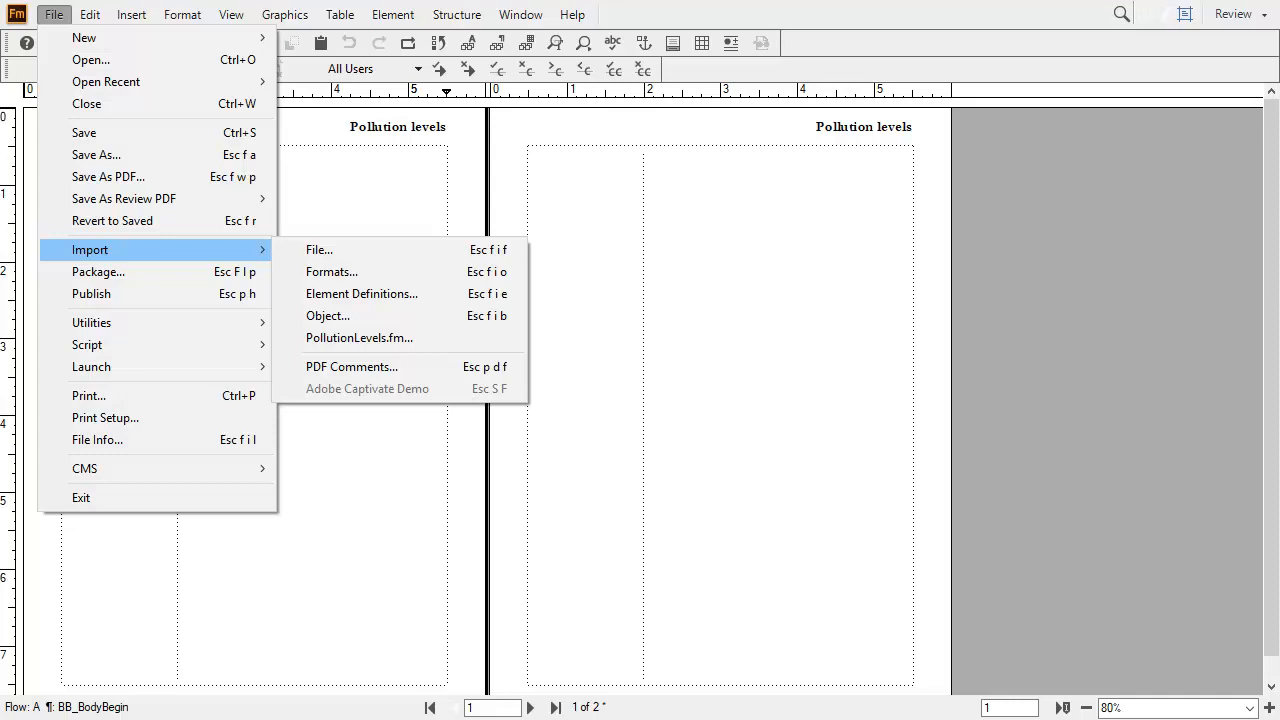
Step: Choose Import > File to bring up the Word Import style mapping for the report
click(359, 337)
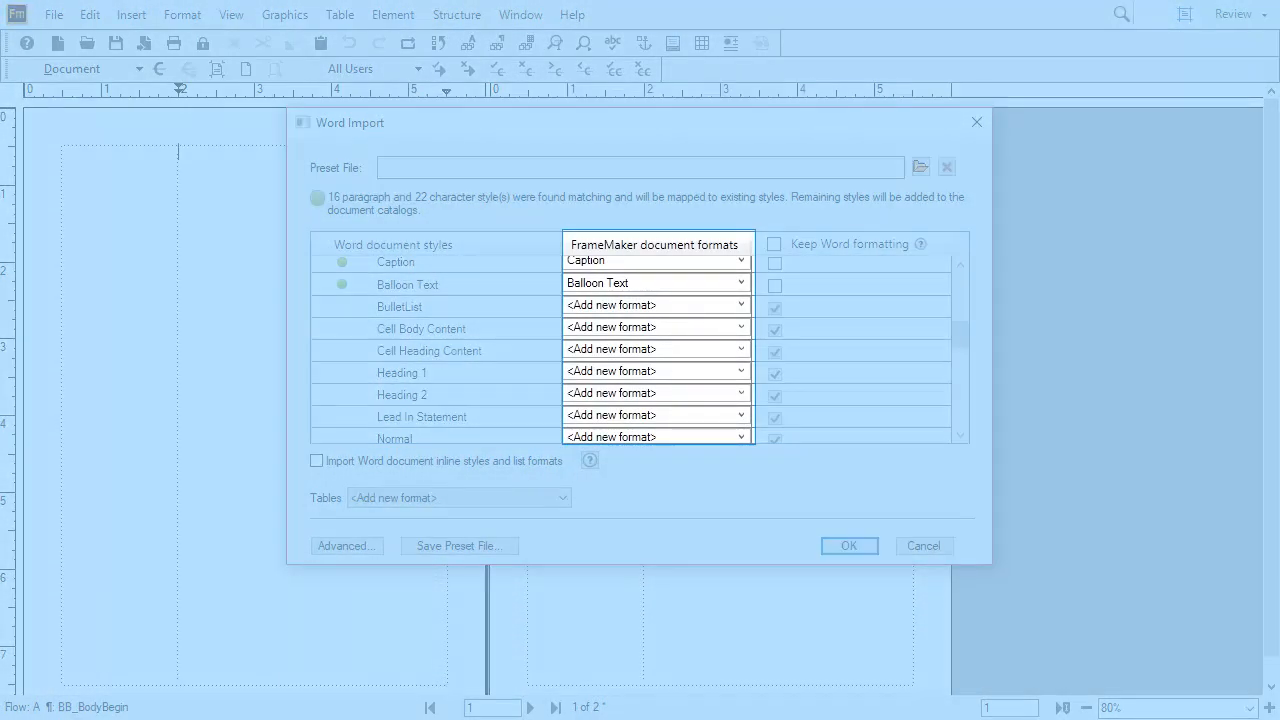
Step: Include Word inline styles and list formats, and show the Tables format list
click(740, 349)
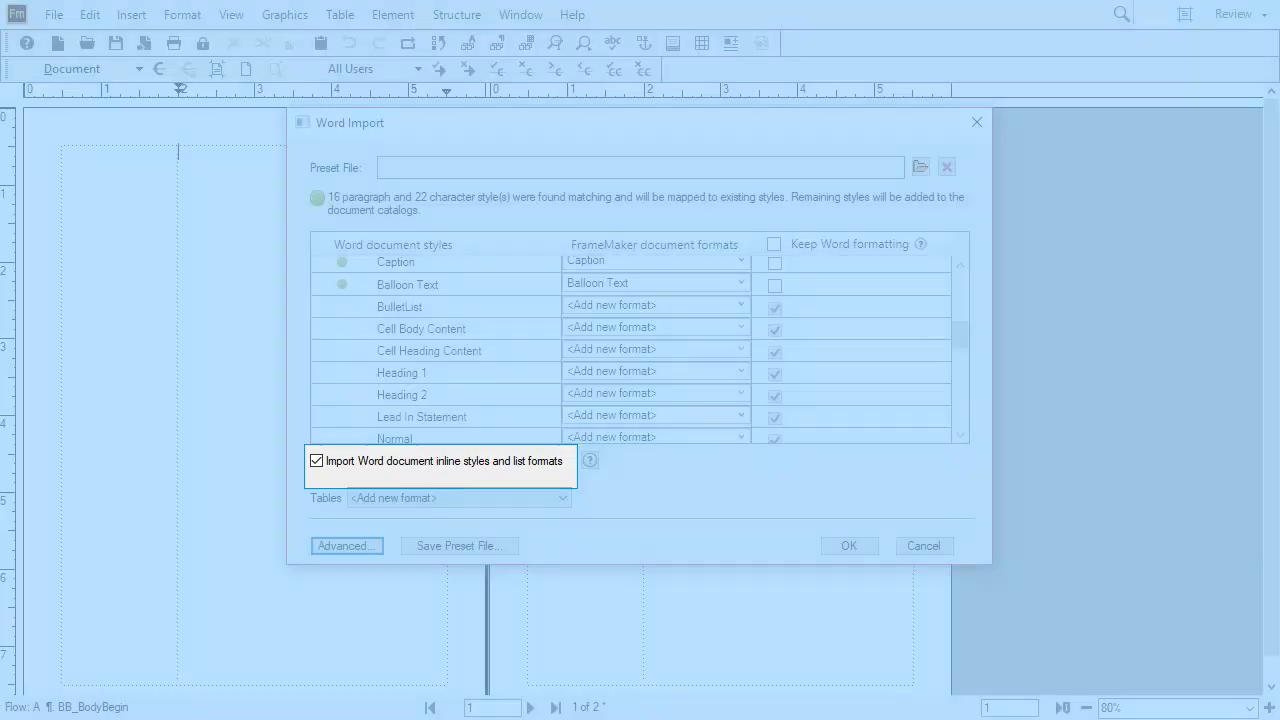
click(561, 497)
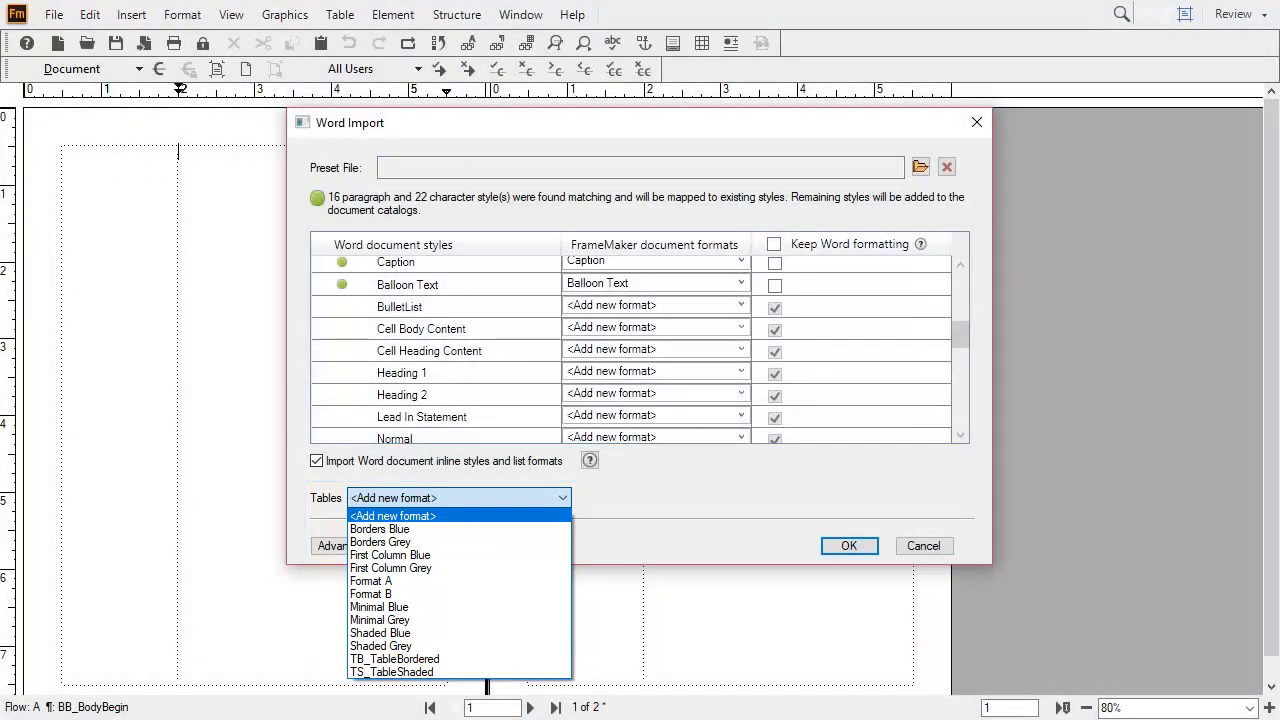
Step: Keep imported tables set to <Add new format>
click(346, 545)
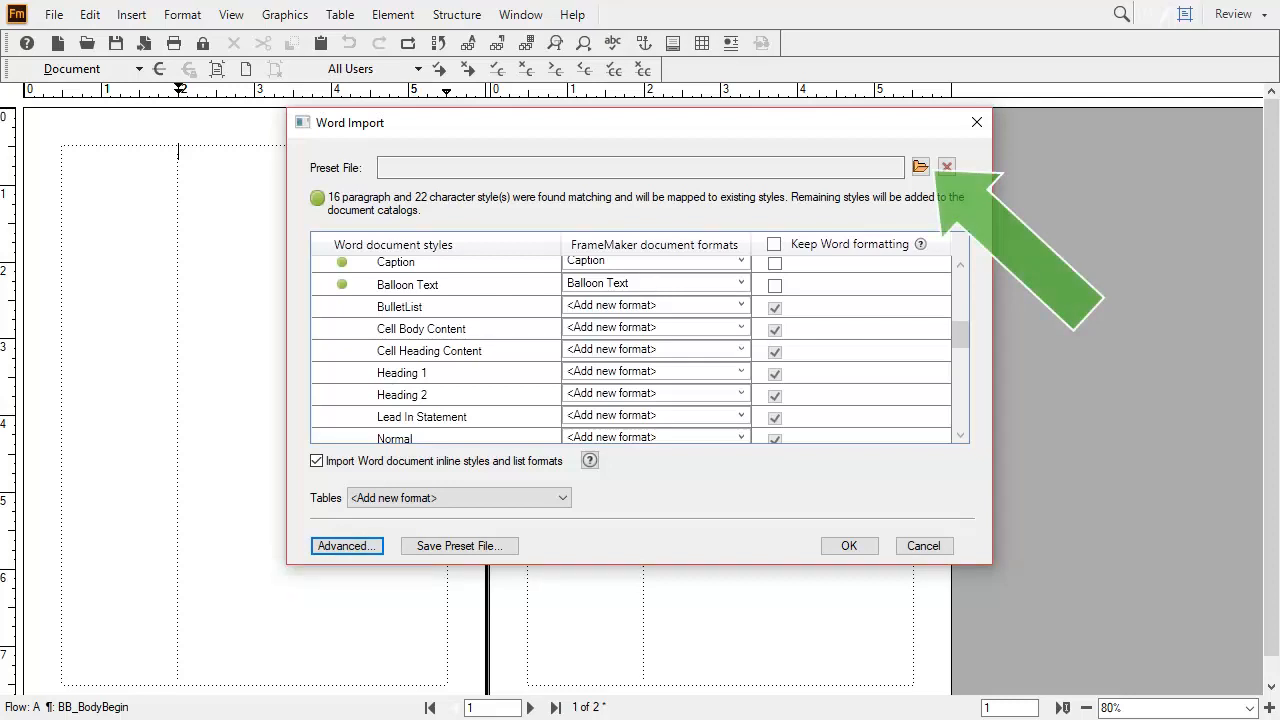
Step: Browse for a Preset File, listing R&D.sts, Sales.sts and Support.sts
click(918, 167)
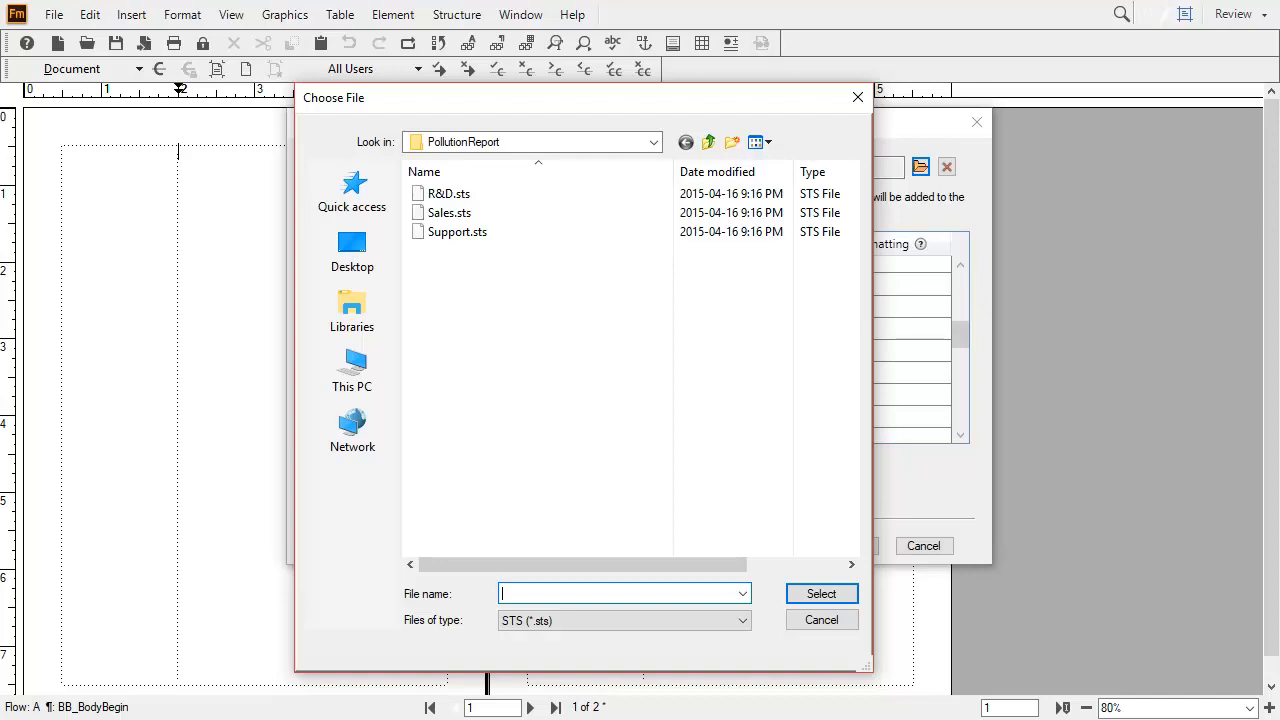
Step: Skip choosing a preset file and confirm the Word import with current mappings
click(821, 593)
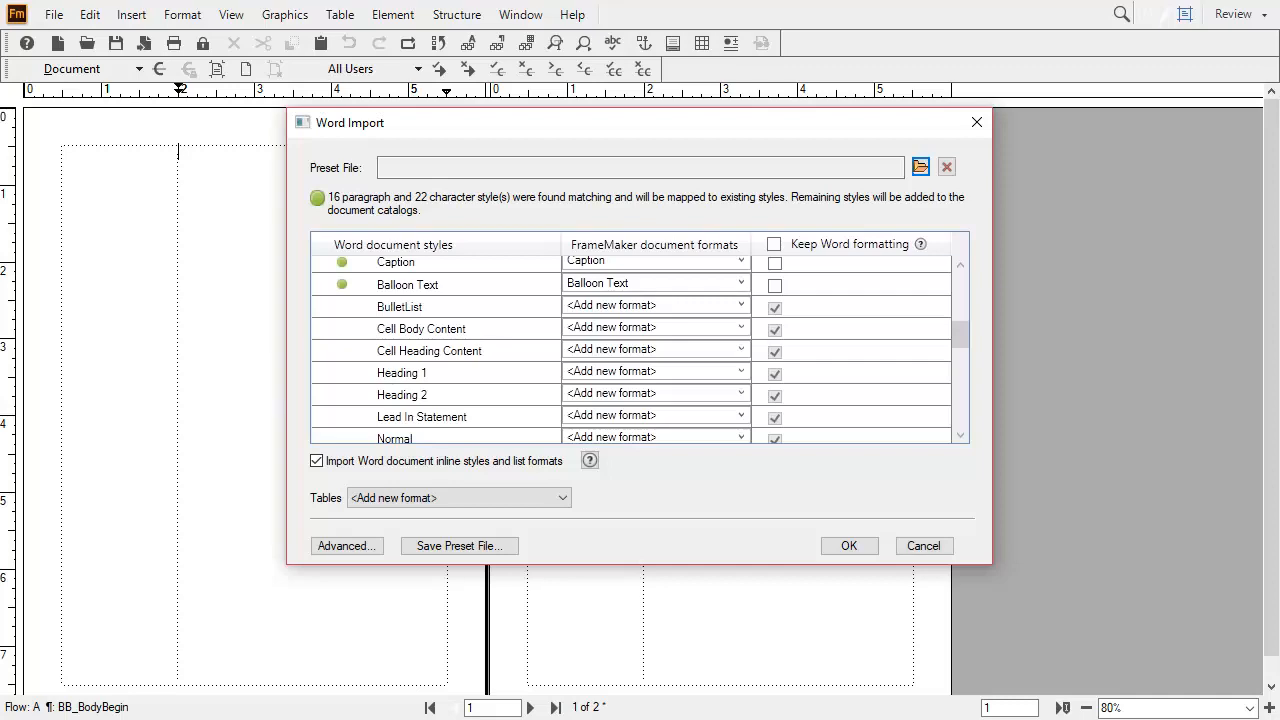
click(849, 545)
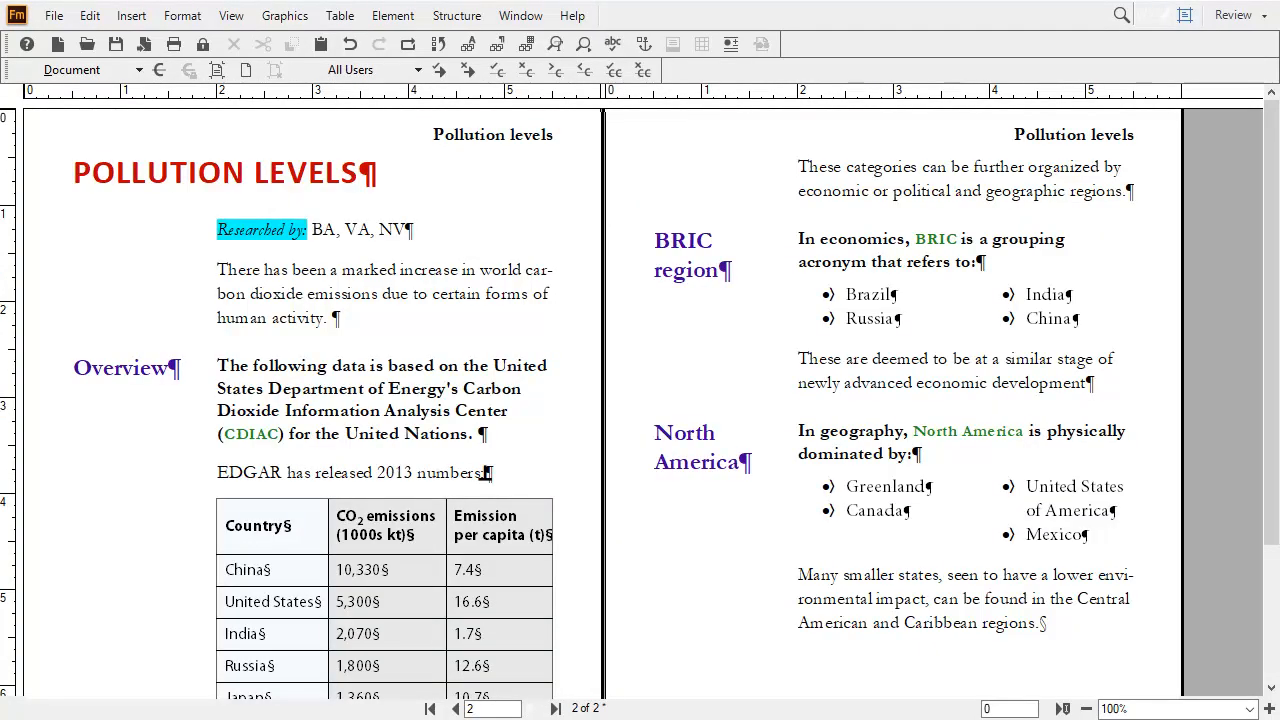